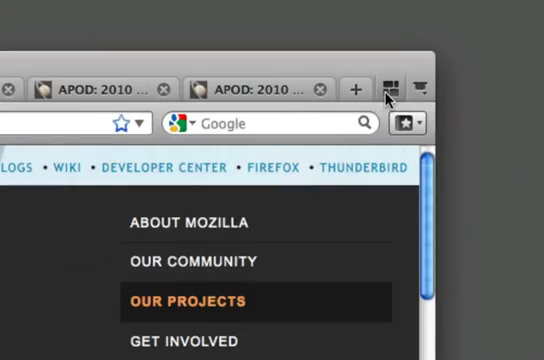
Enter the Panorama overview via the Tab Sets button beside the tab bar.
{"action": "left_click", "coordinate": [390, 86]}
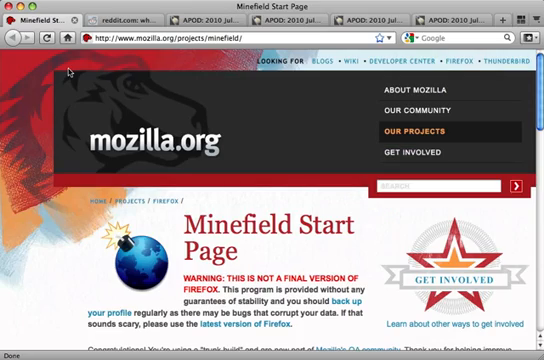
{"action": "mouse_move", "coordinate": [513, 61]}
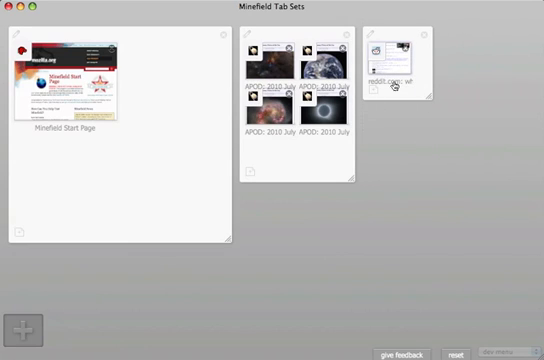
Drag the reddit set over to the right, away from the other groups.
{"action": "left_click_drag", "start_coordinate": [400, 60], "coordinate": [485, 60]}
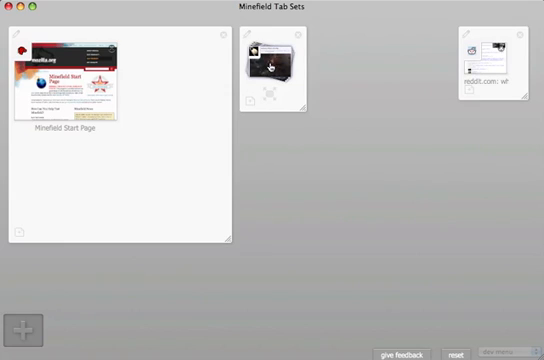
Expand the piled space-picture group and open the APOD 2010 July 18 Antennae tab.
{"action": "left_click", "coordinate": [272, 75]}
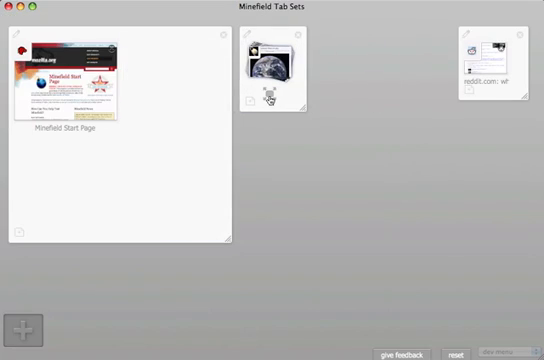
{"action": "left_click", "coordinate": [273, 70]}
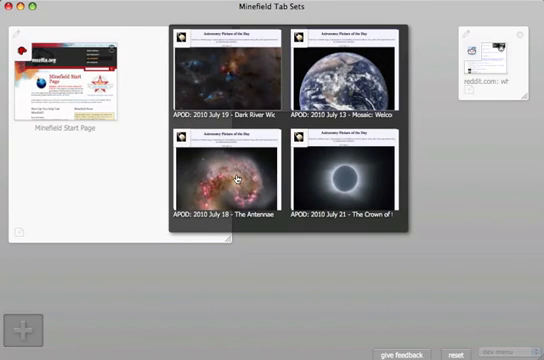
{"action": "left_click", "coordinate": [235, 178]}
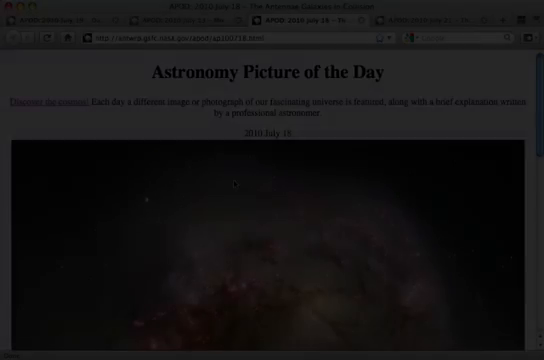